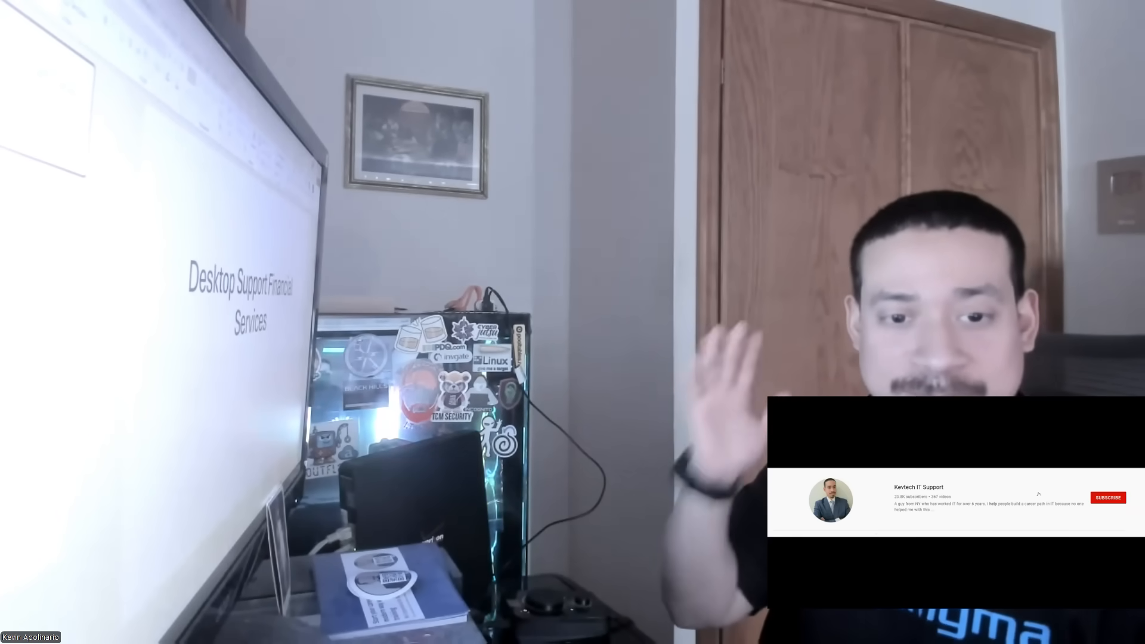
Bring the PowerPoint window forward on slide 1, 'Desktop Support Financial Services'
click(1107, 497)
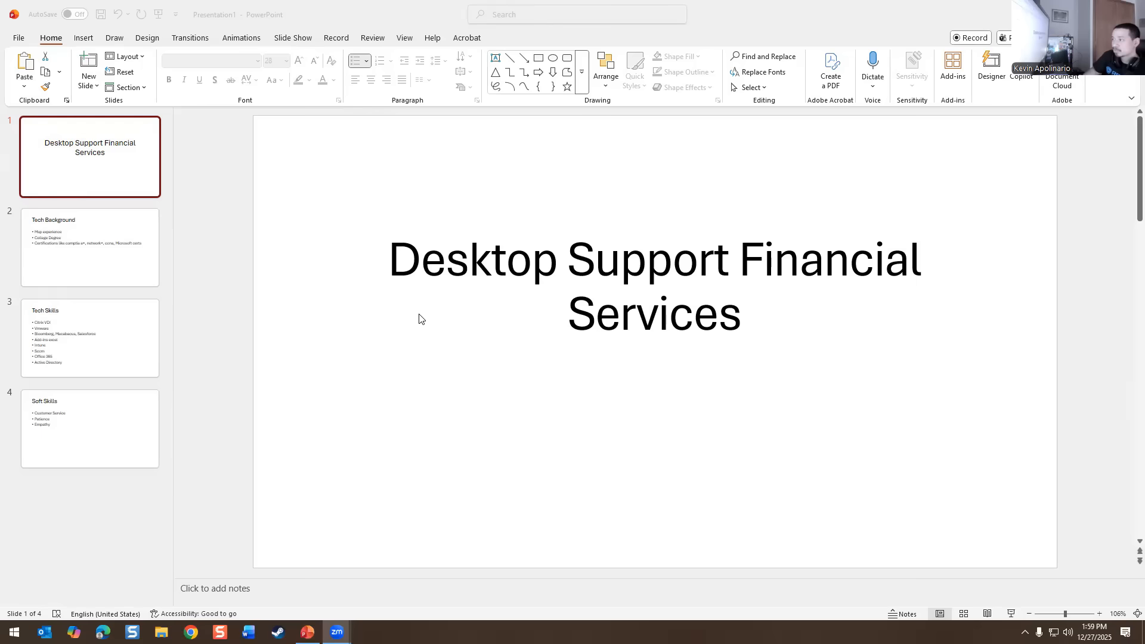
mouse_move(87, 241)
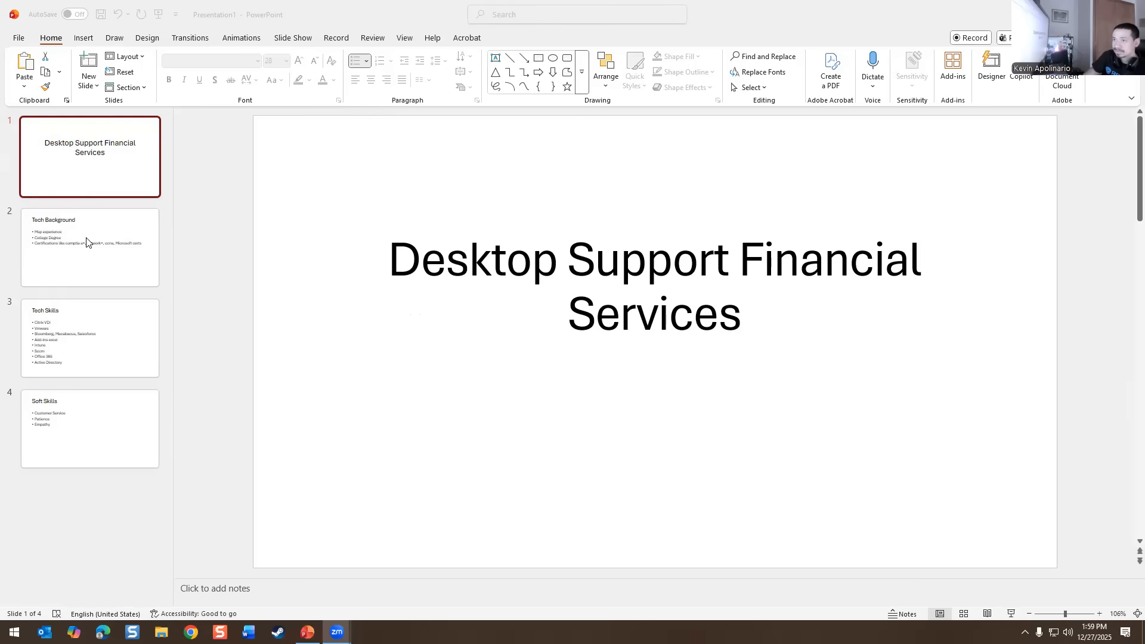
Show slide 2, 'Tech Background', with MSP experience, degree and CompTIA A+/CCNA certifications
click(88, 246)
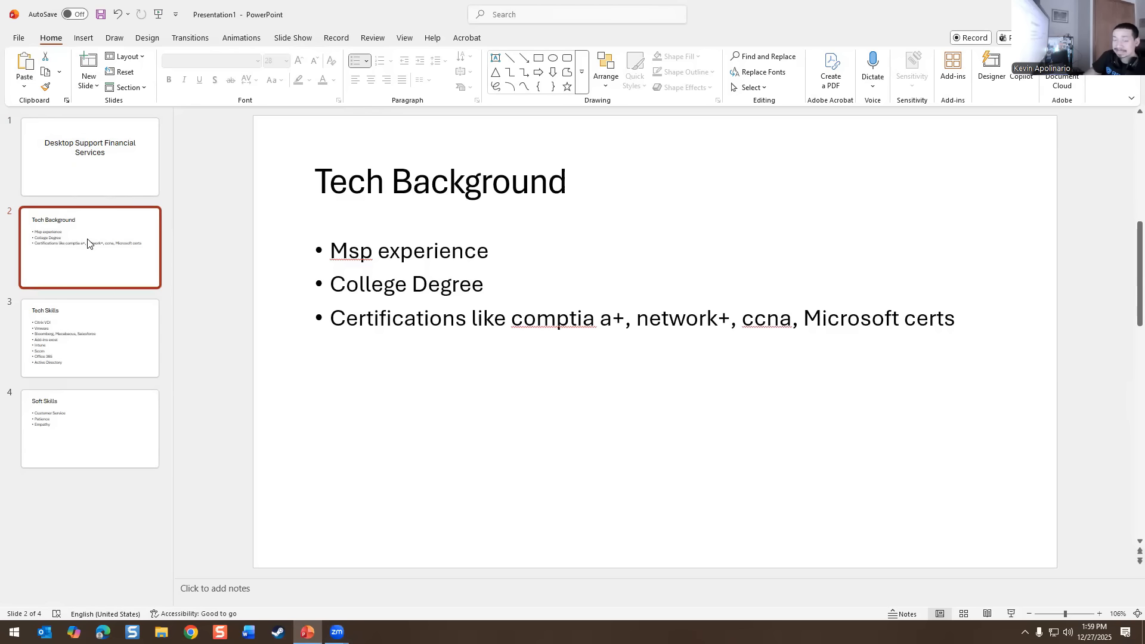